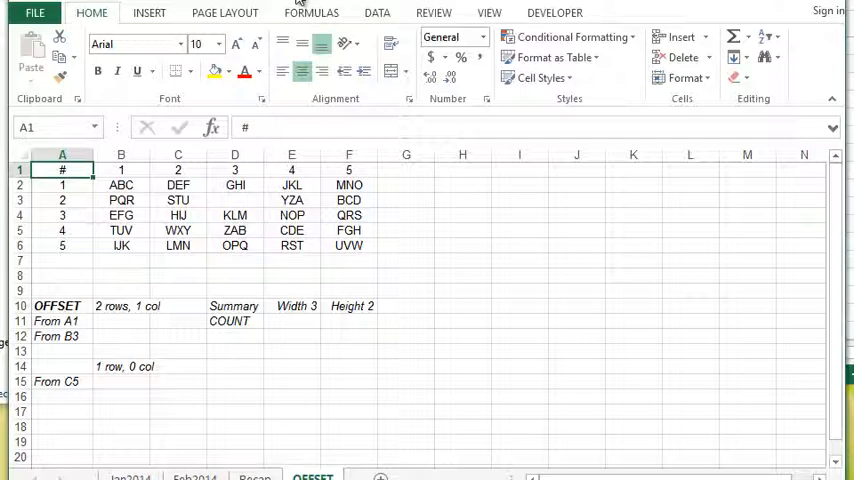
pyautogui.moveTo(231, 386)
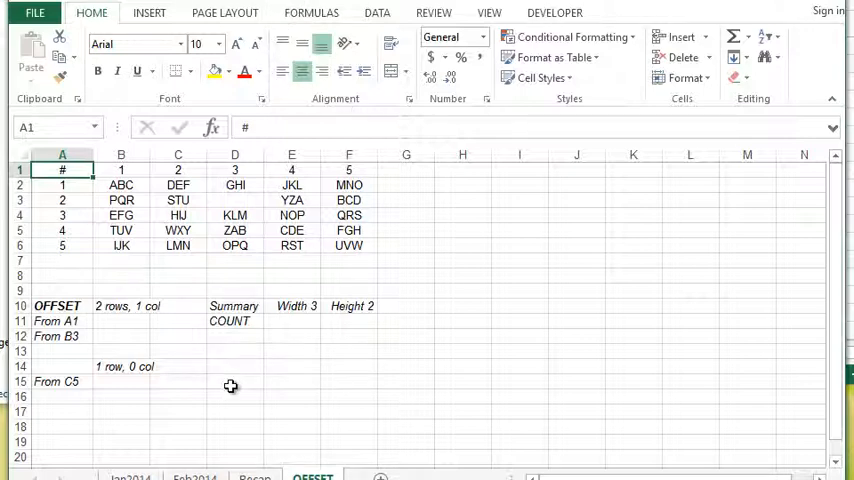
# Type =OFFSET(A1,2,1) into B11 with A1 picked by clicking, leaving it unconfirmed
pyautogui.click(121, 320)
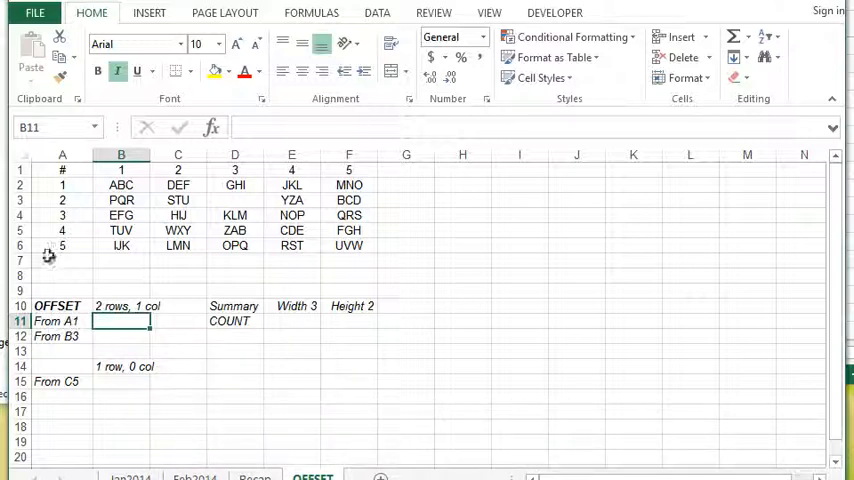
pyautogui.moveTo(121, 321)
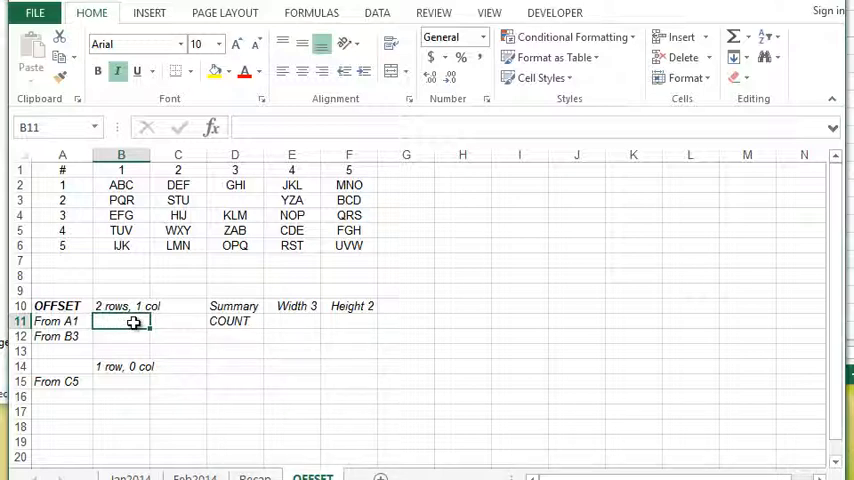
pyautogui.moveTo(96, 322)
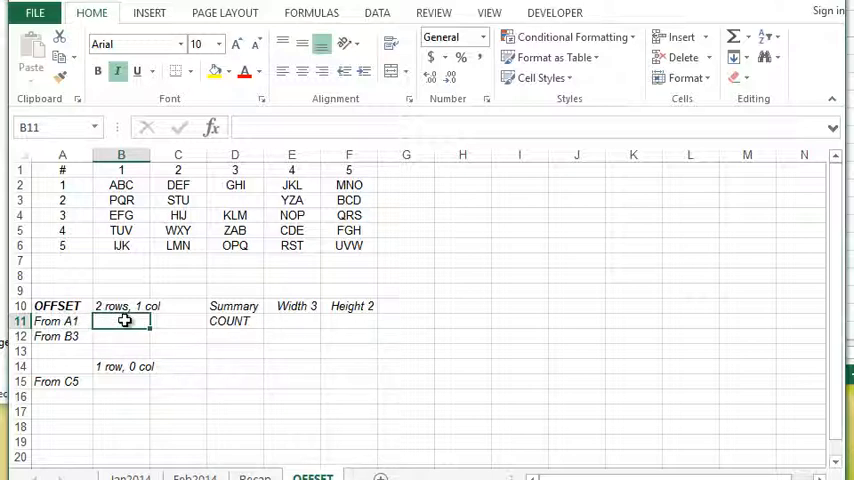
pyautogui.moveTo(70, 170)
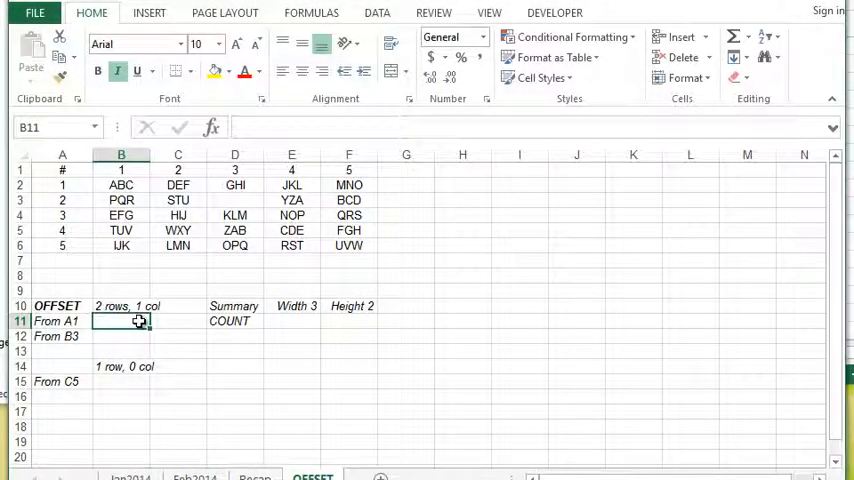
pyautogui.write('=O')
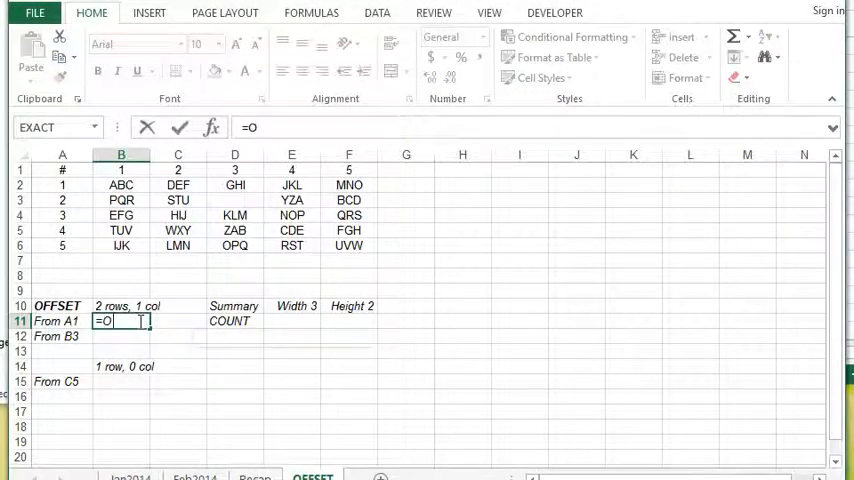
pyautogui.write('FFSET(')
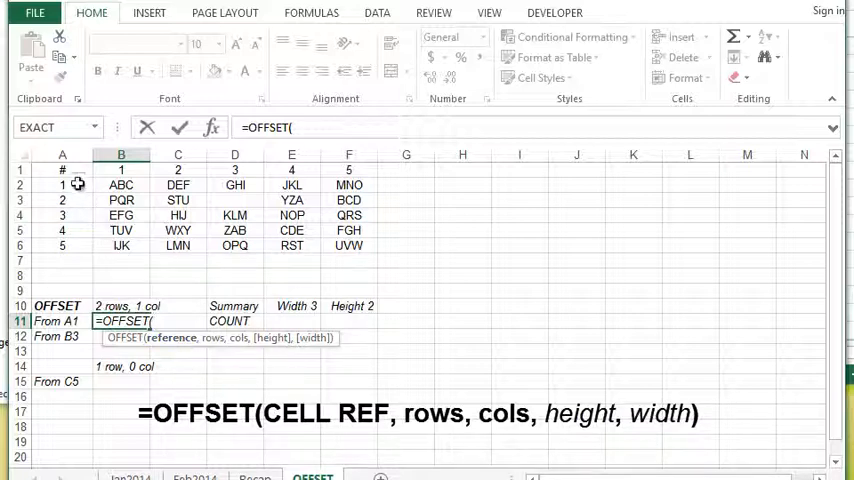
pyautogui.click(61, 169)
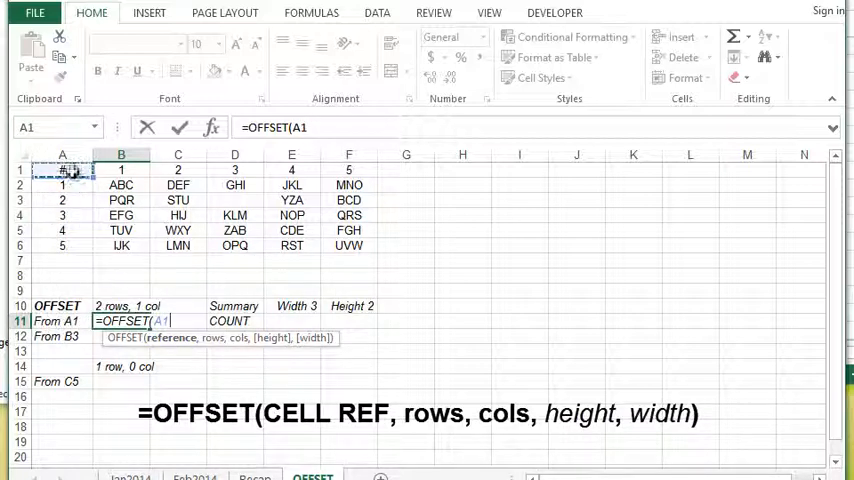
pyautogui.write(',')
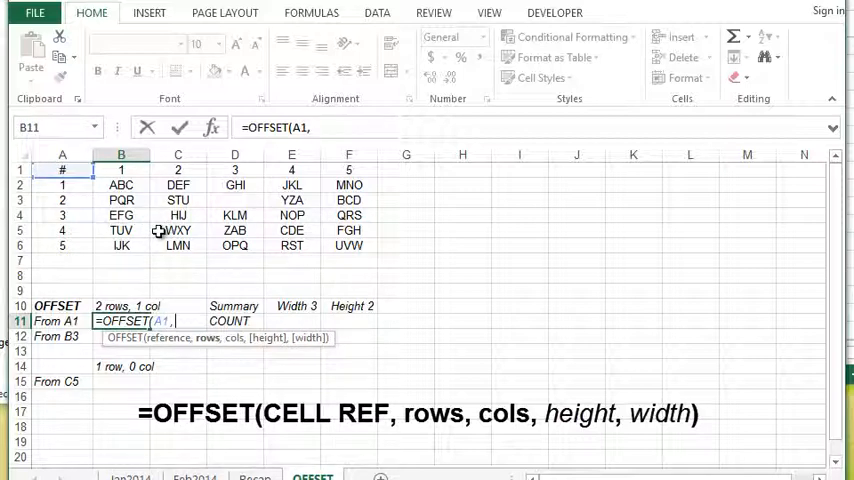
pyautogui.moveTo(207, 338)
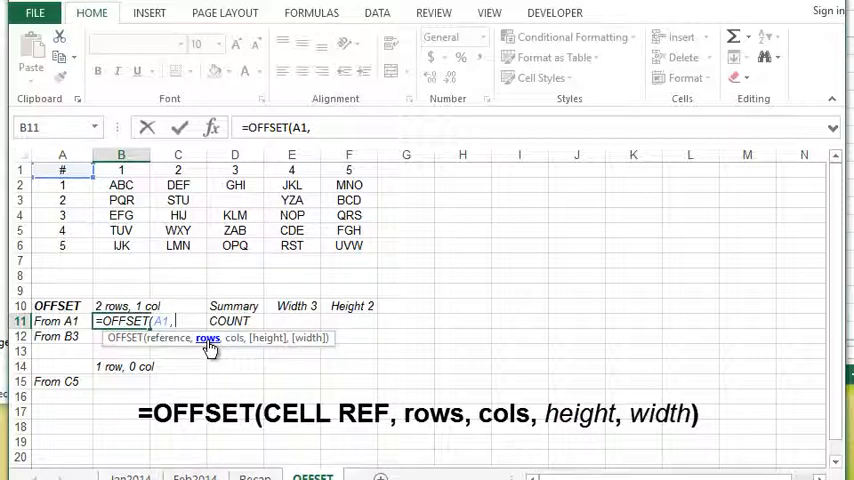
pyautogui.write('2')
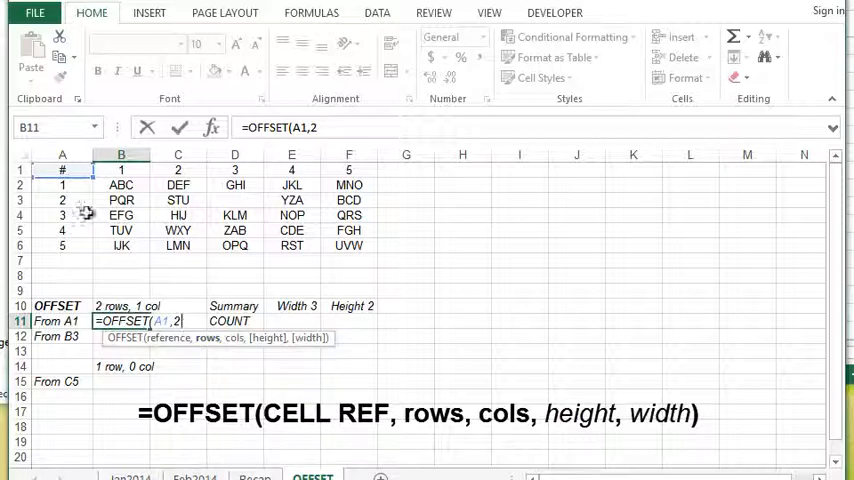
pyautogui.moveTo(243, 287)
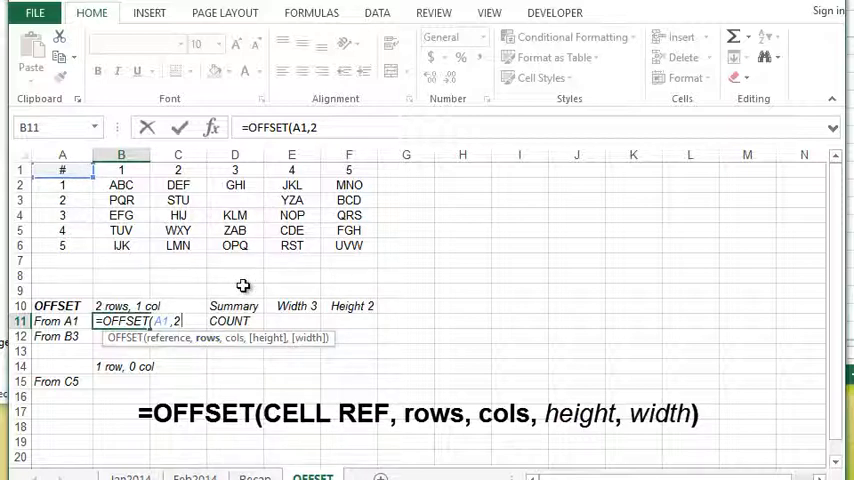
pyautogui.write(',')
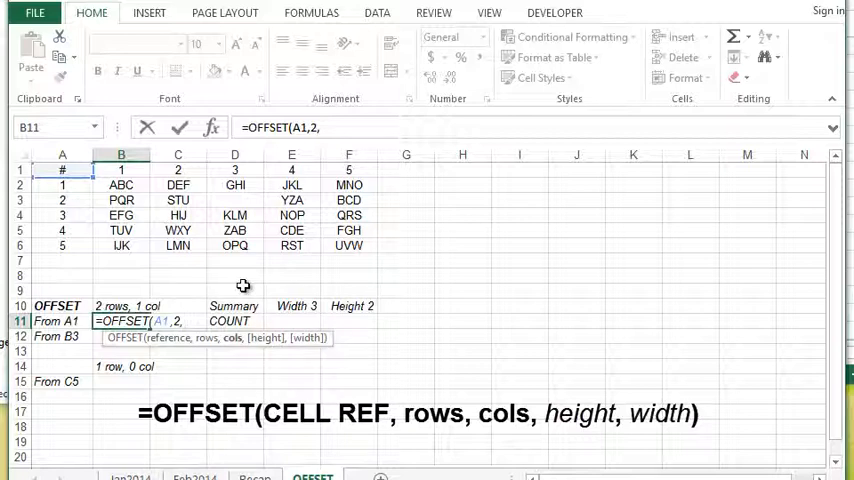
pyautogui.write('1)')
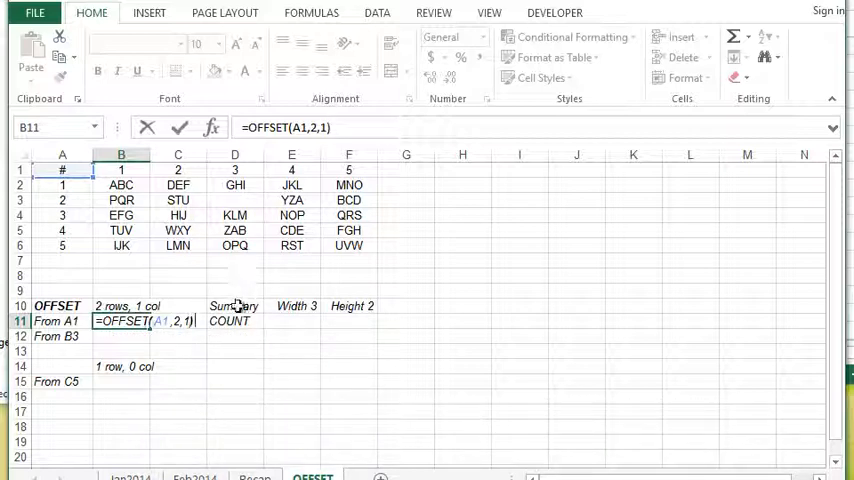
# Confirm B11 to show PQR, then enter the B3-based OFFSET formula in B12 returning WXY
pyautogui.press('Return')
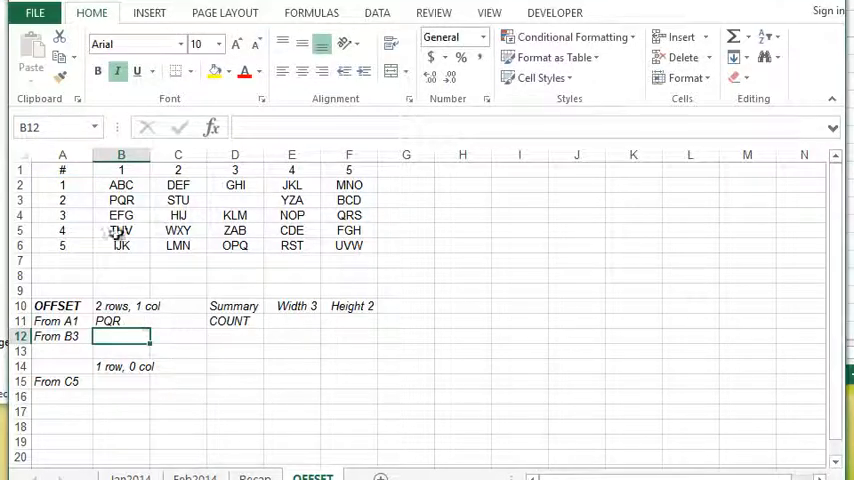
pyautogui.moveTo(70, 170)
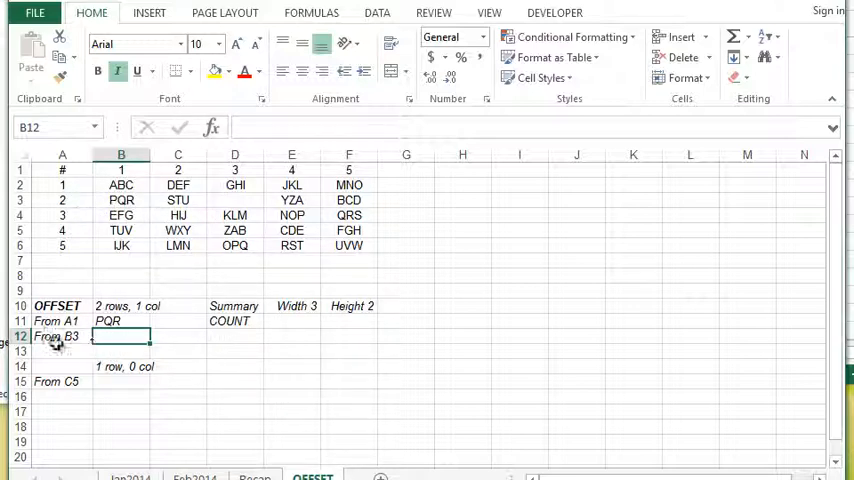
pyautogui.write('=OFFSET')
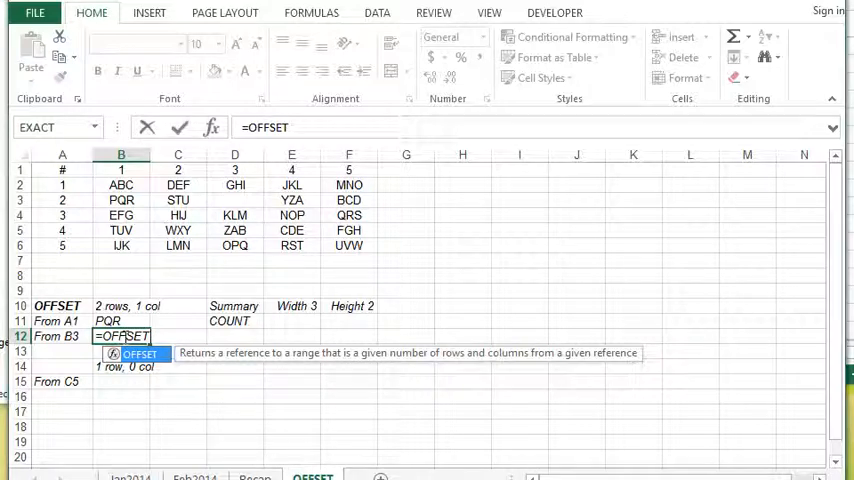
pyautogui.press('Return')
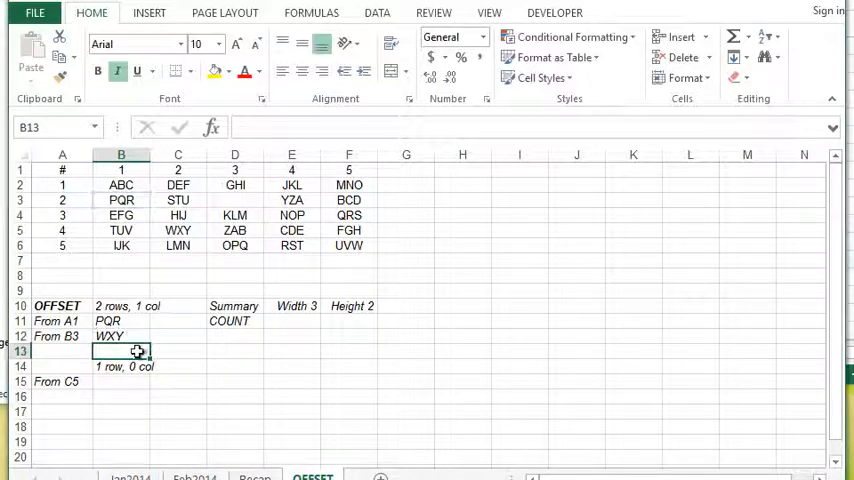
pyautogui.moveTo(128, 420)
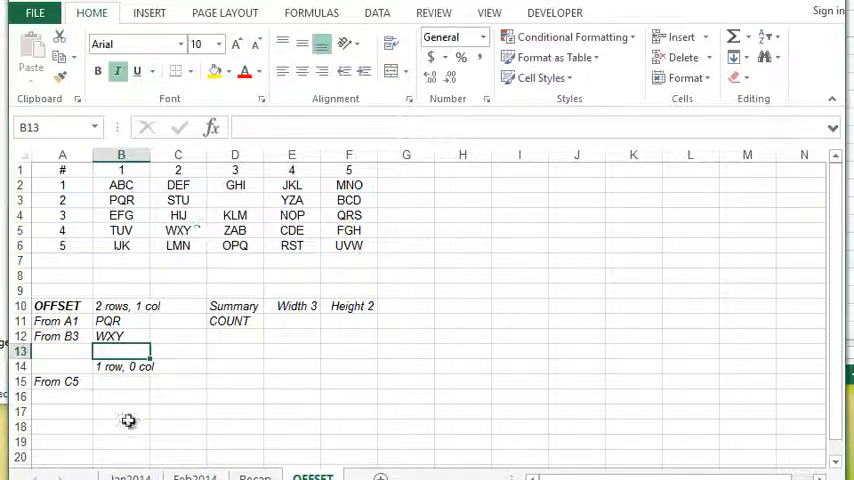
pyautogui.click(121, 381)
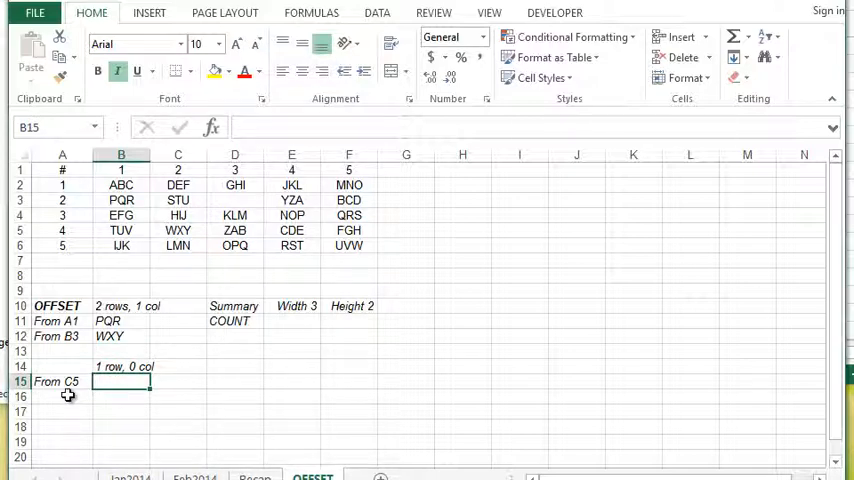
# Enter =OFFSET(C5,1,0) in B15 so it returns LMN
pyautogui.write('=')
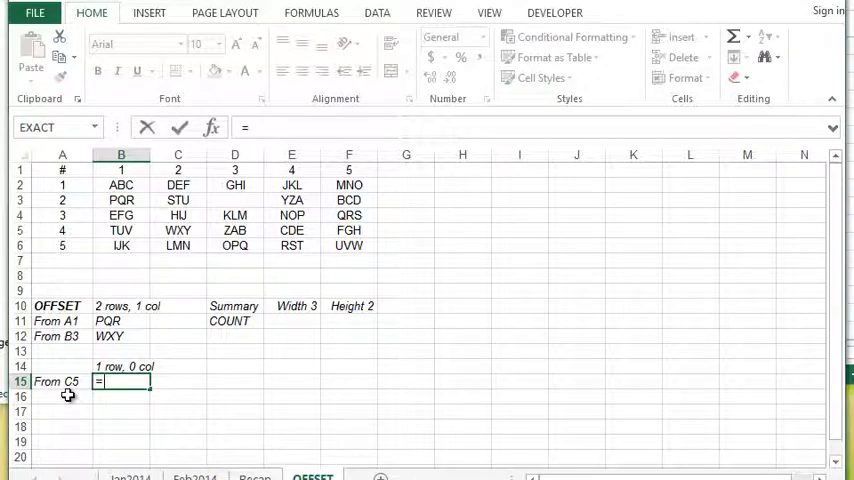
pyautogui.write('=OFFSET(')
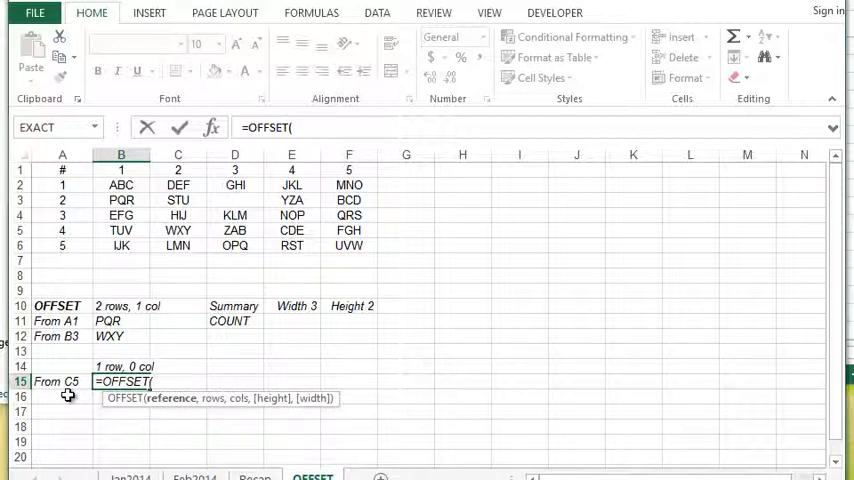
pyautogui.moveTo(83, 375)
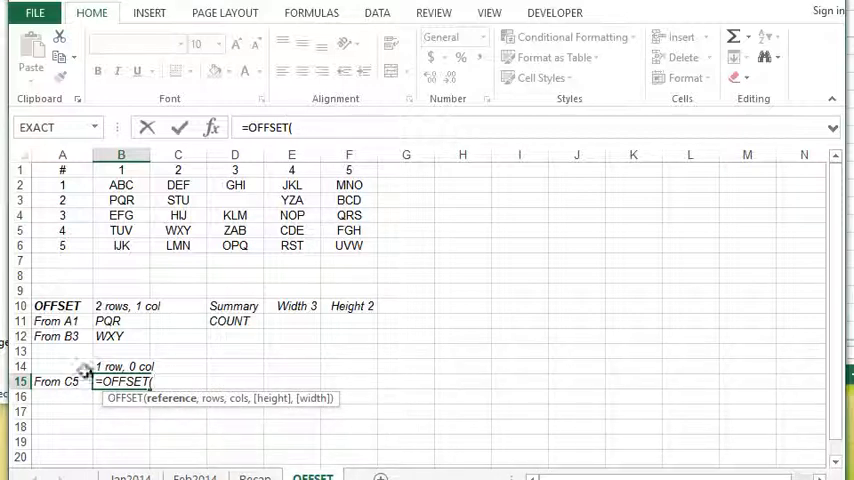
pyautogui.click(177, 230)
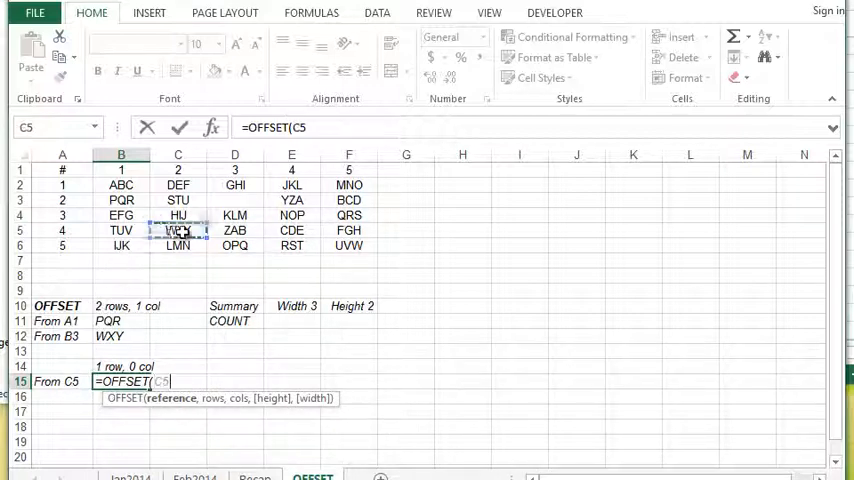
pyautogui.write(',1,0)')
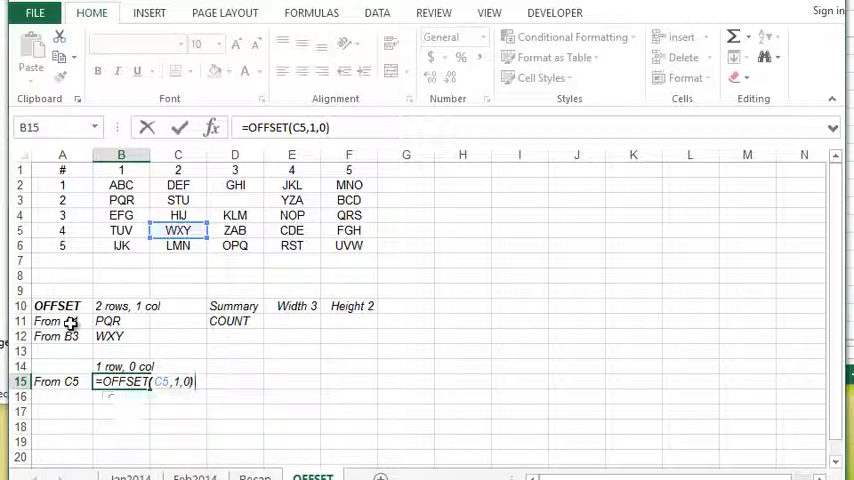
pyautogui.press('Return')
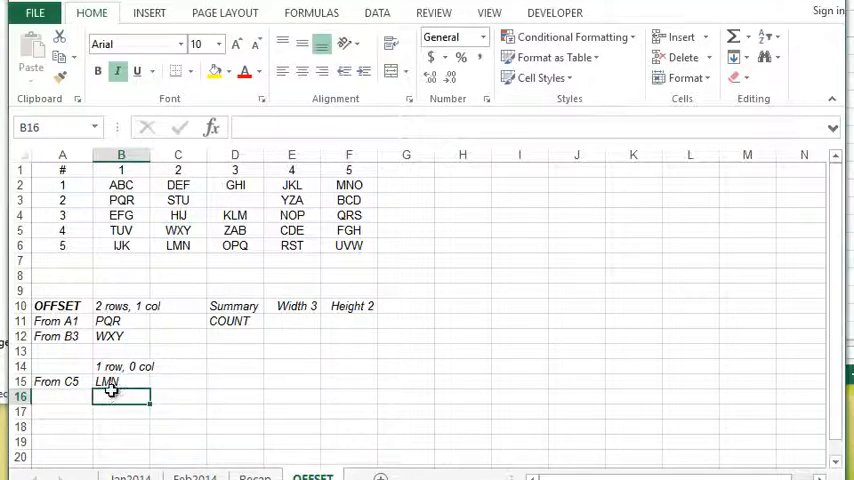
pyautogui.click(178, 245)
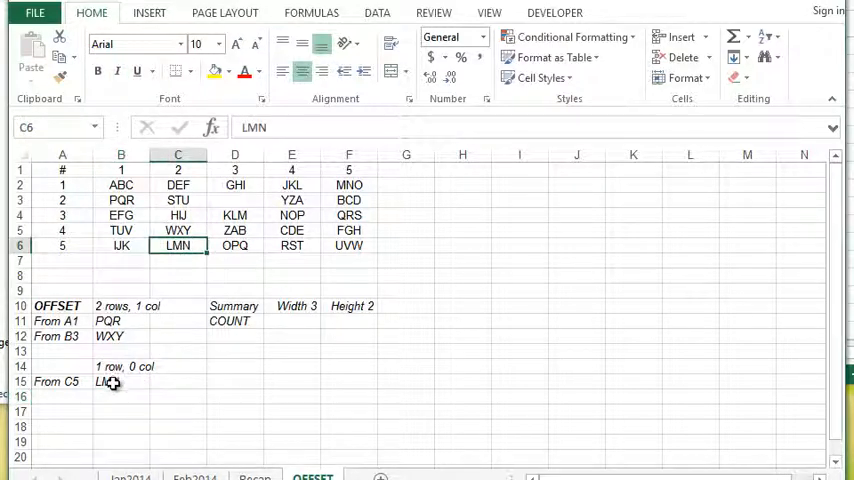
pyautogui.click(292, 321)
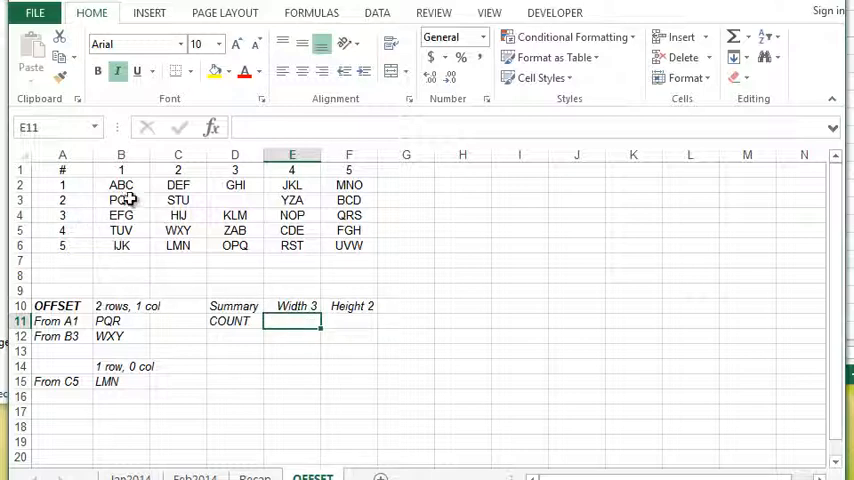
pyautogui.click(121, 199)
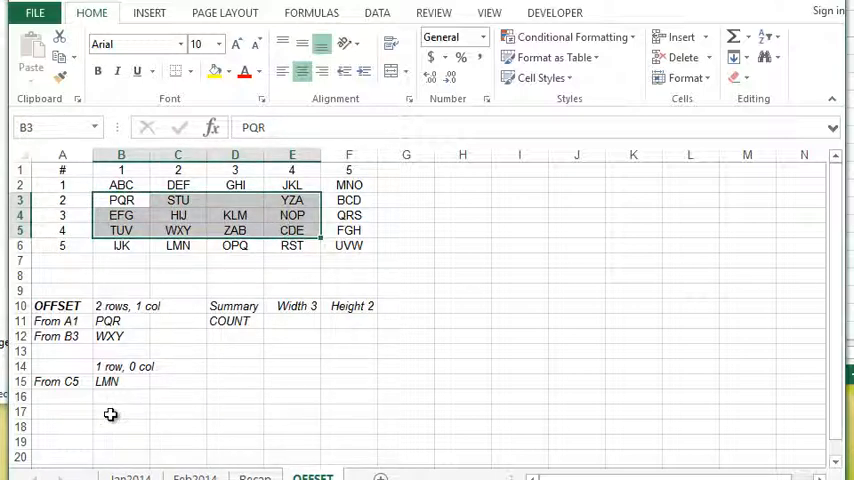
pyautogui.click(292, 320)
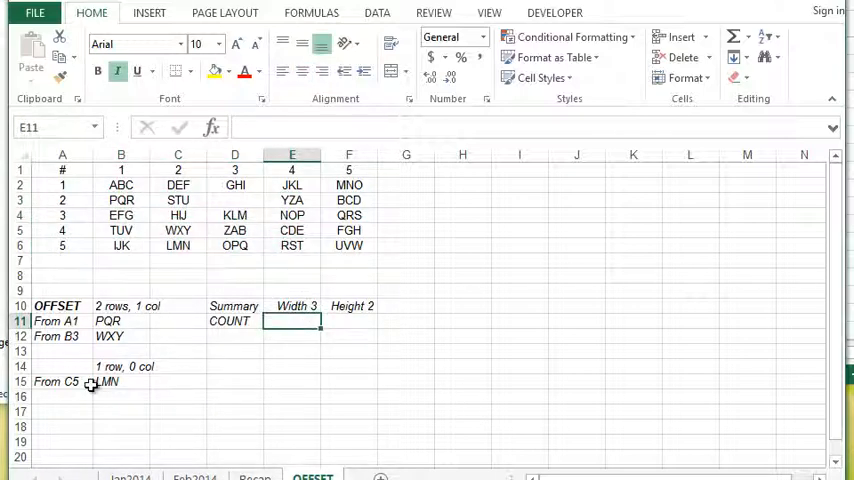
# Type =OFFSET(A1,2,1,2,3) into E11, clicking A1 as the reference, unconfirmed
pyautogui.write('=')
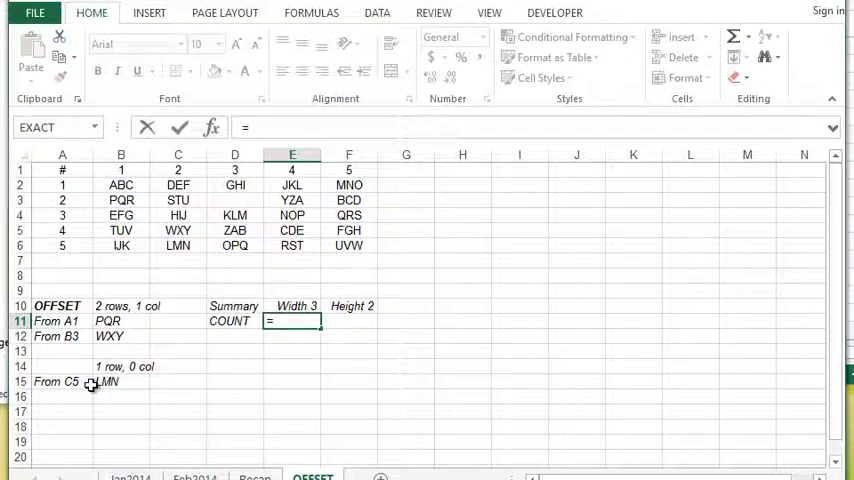
pyautogui.write('OFFSET')
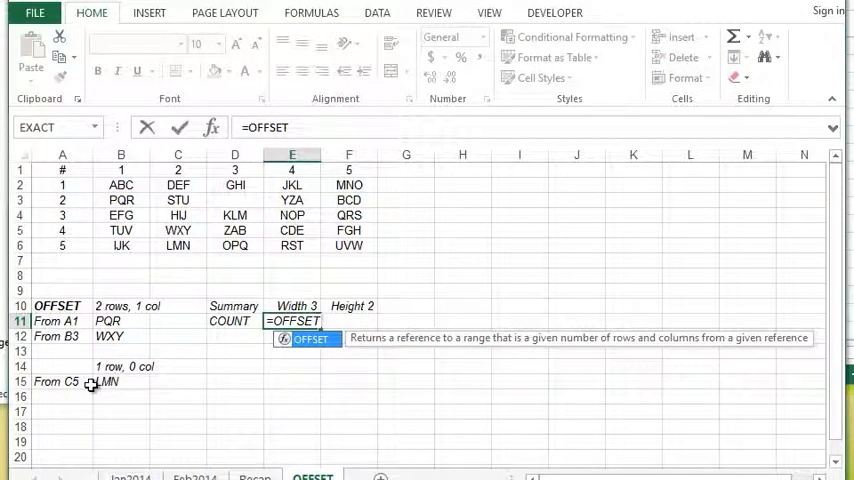
pyautogui.write('(')
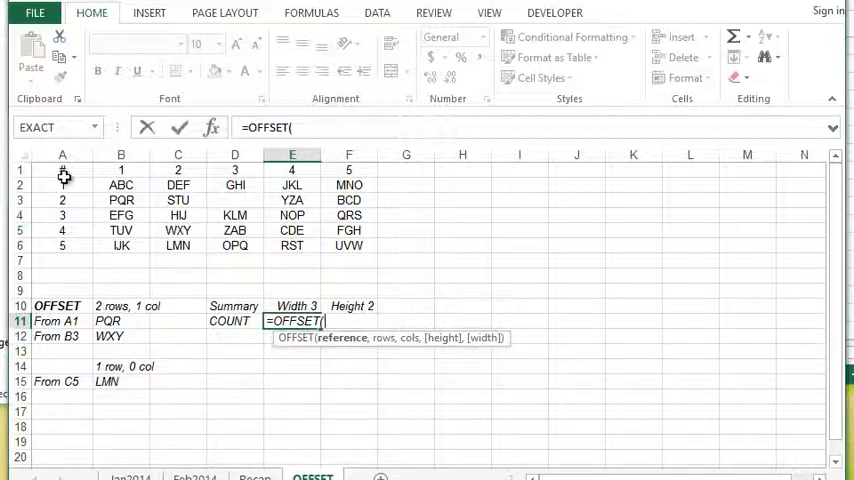
pyautogui.click(62, 170)
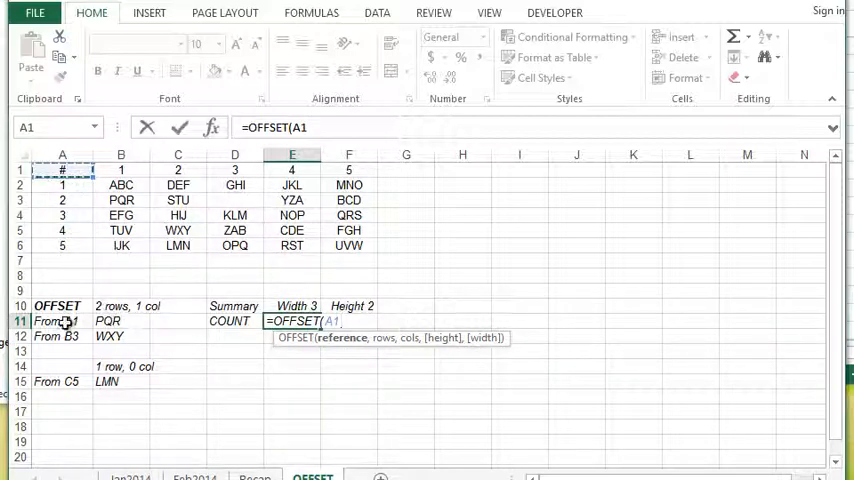
pyautogui.write(',')
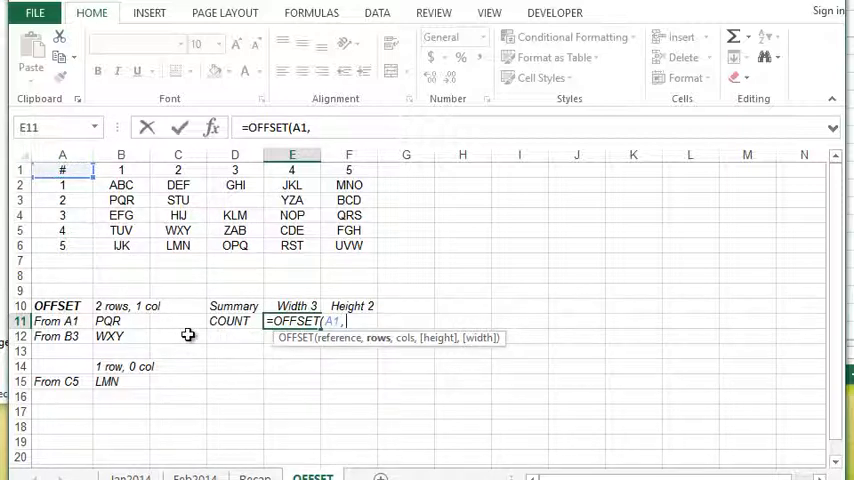
pyautogui.write('2')
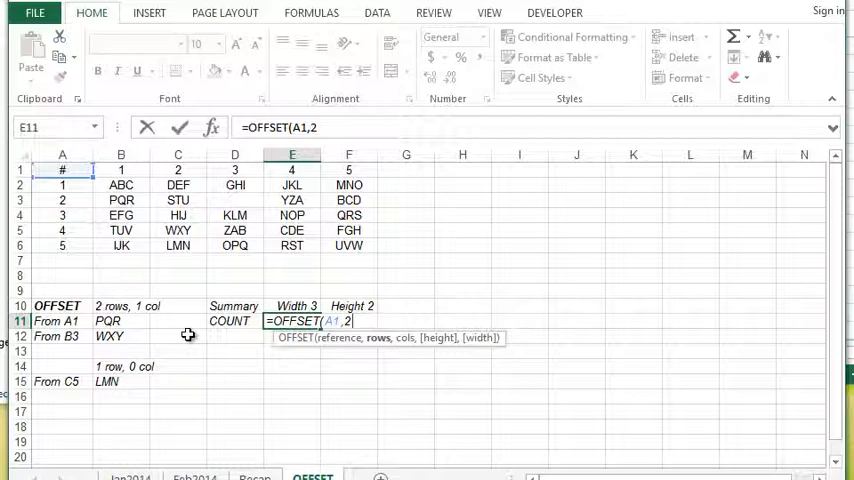
pyautogui.write(',1')
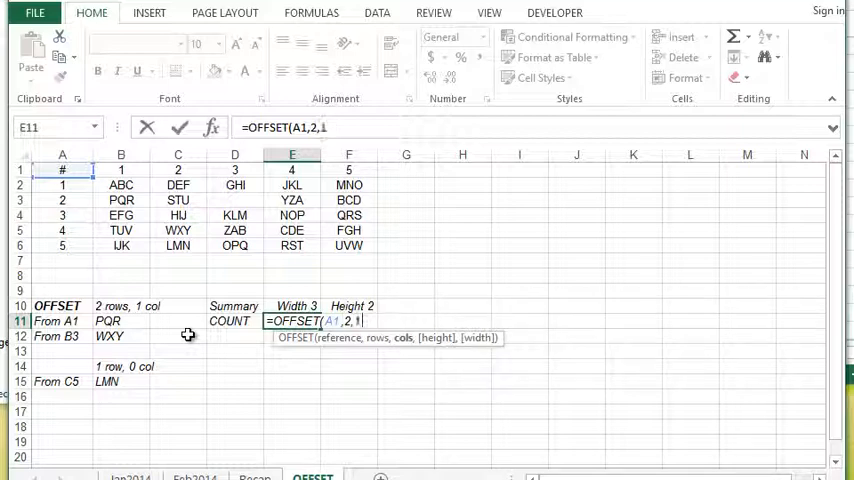
pyautogui.moveTo(163, 228)
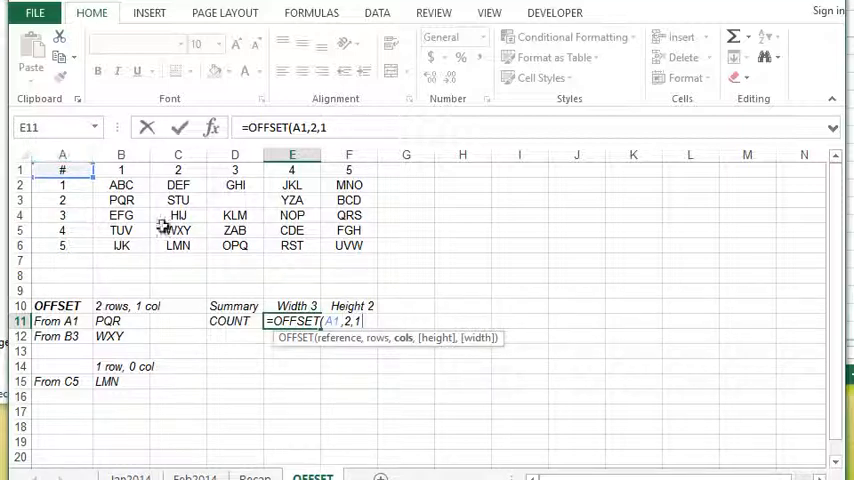
pyautogui.moveTo(121, 199)
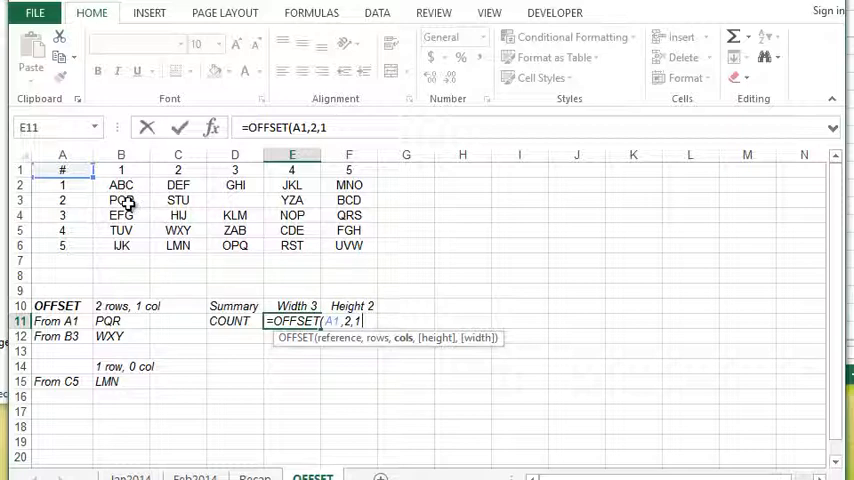
pyautogui.write(',')
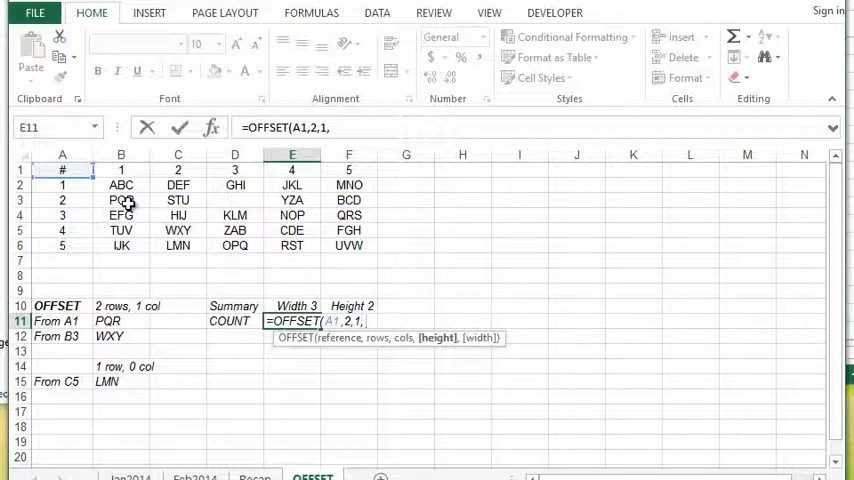
pyautogui.moveTo(167, 287)
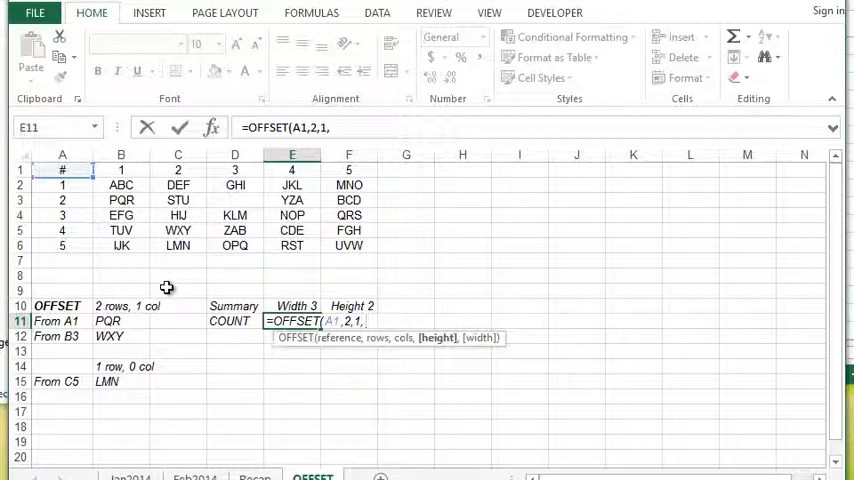
pyautogui.write(',')
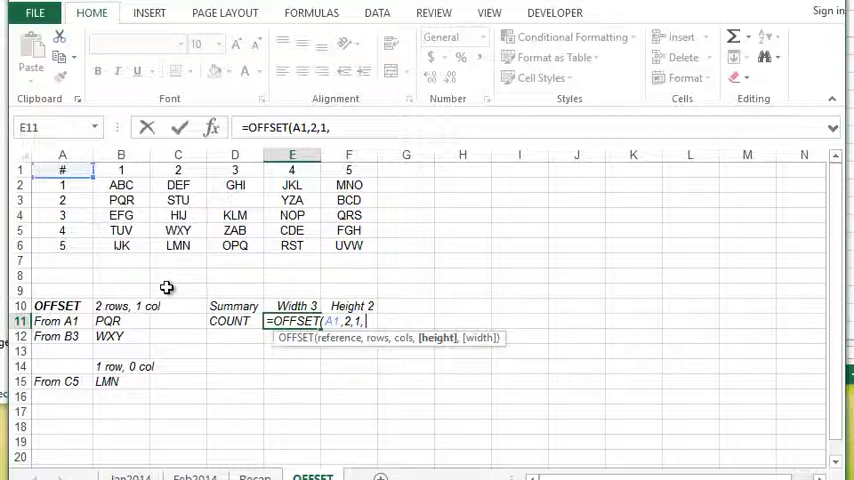
pyautogui.write('2')
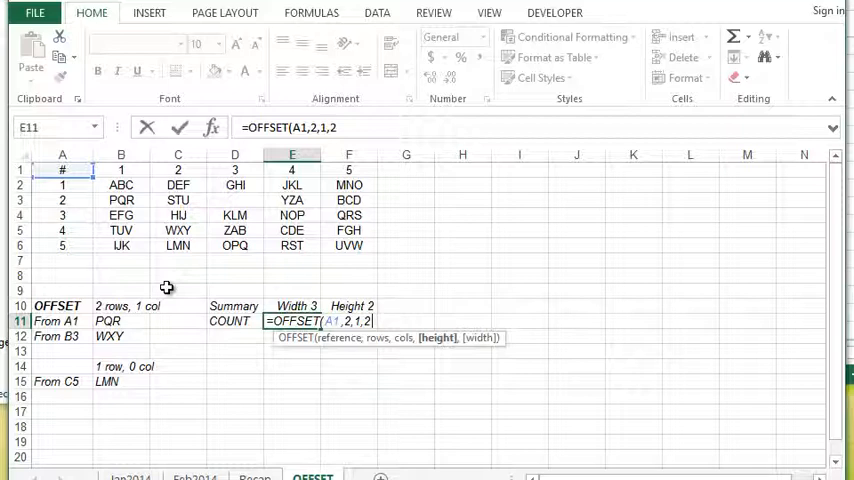
pyautogui.write(',')
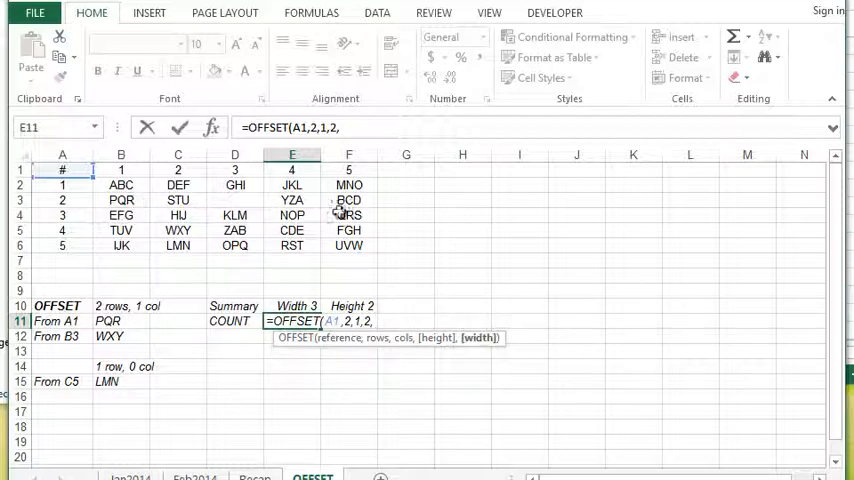
pyautogui.write('3)')
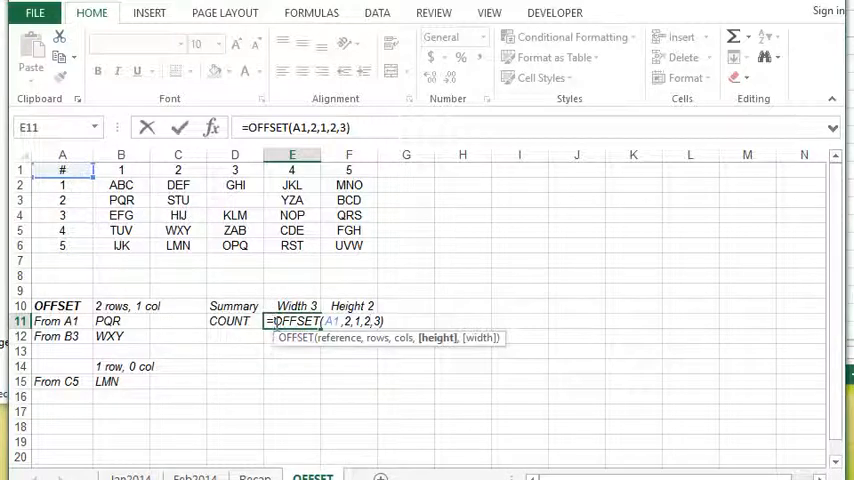
# Confirm the E11 formula, which shows #VALUE!, and reselect E11 to fix it
pyautogui.press('Return')
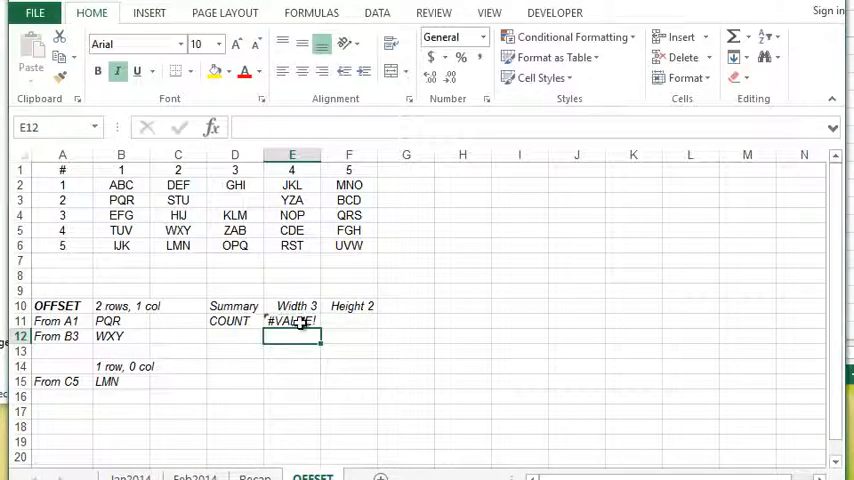
pyautogui.click(291, 321)
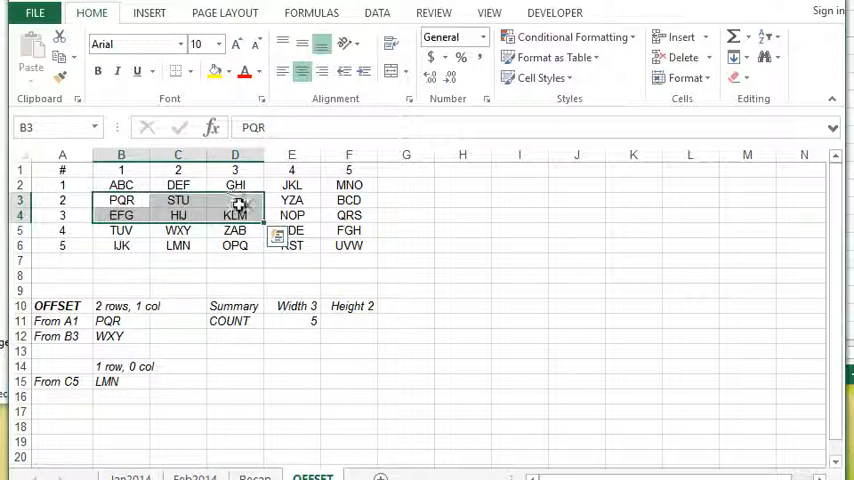
pyautogui.click(292, 320)
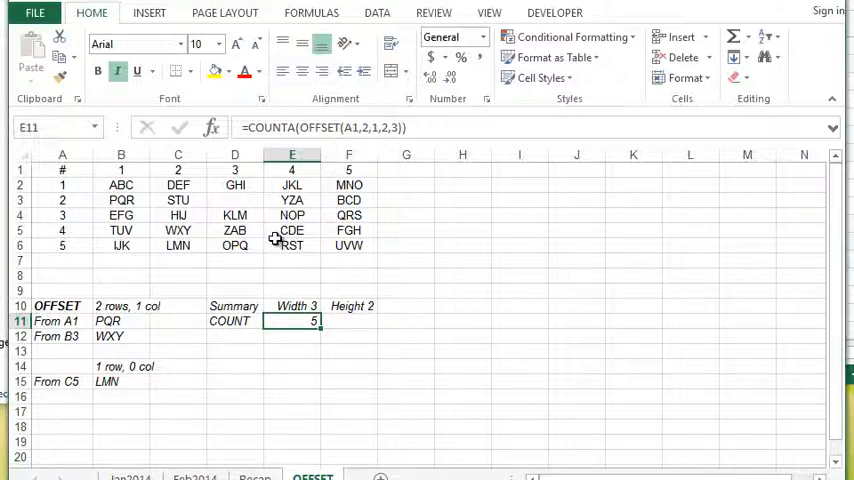
pyautogui.moveTo(130, 233)
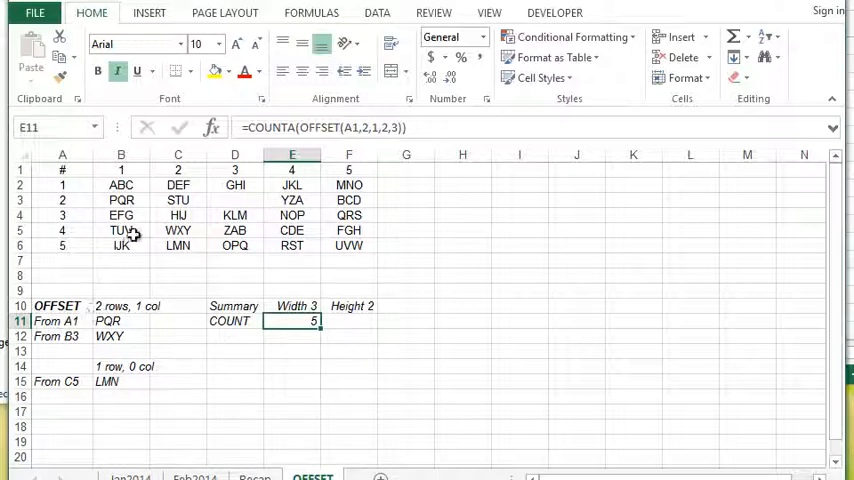